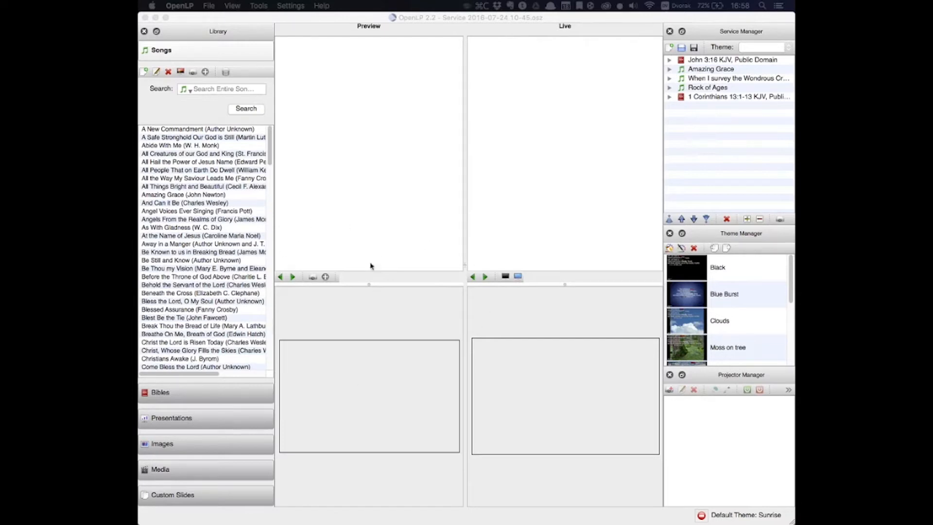
mouse_move(529, 337)
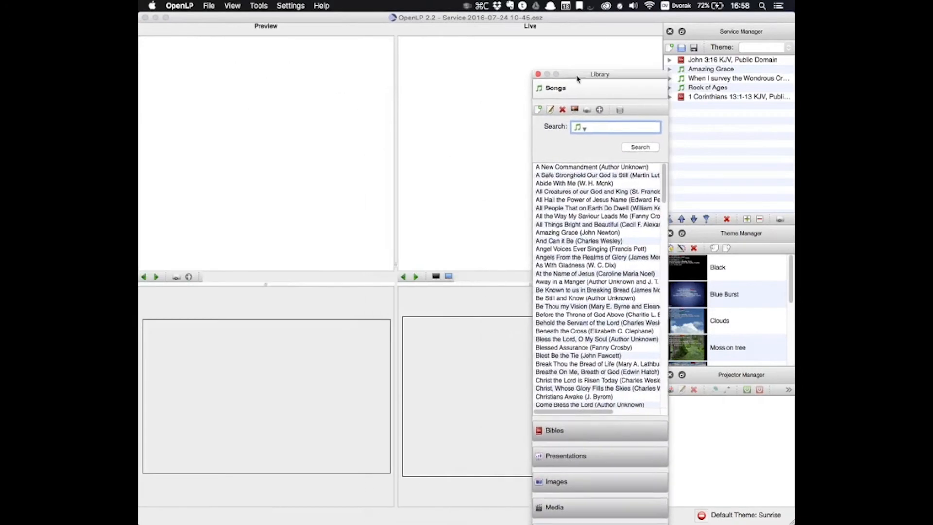
- Grab the floating Library panel to dock it back on the left
left_click(539, 74)
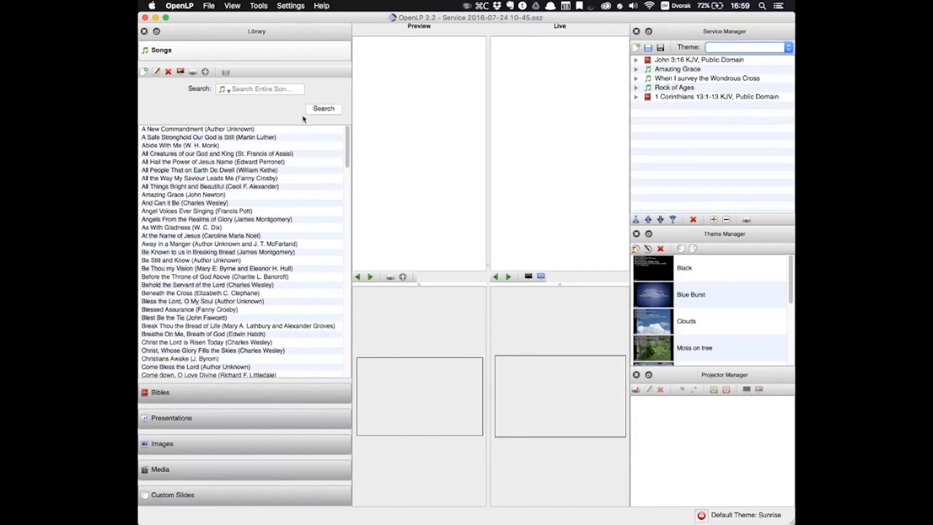
mouse_move(300, 87)
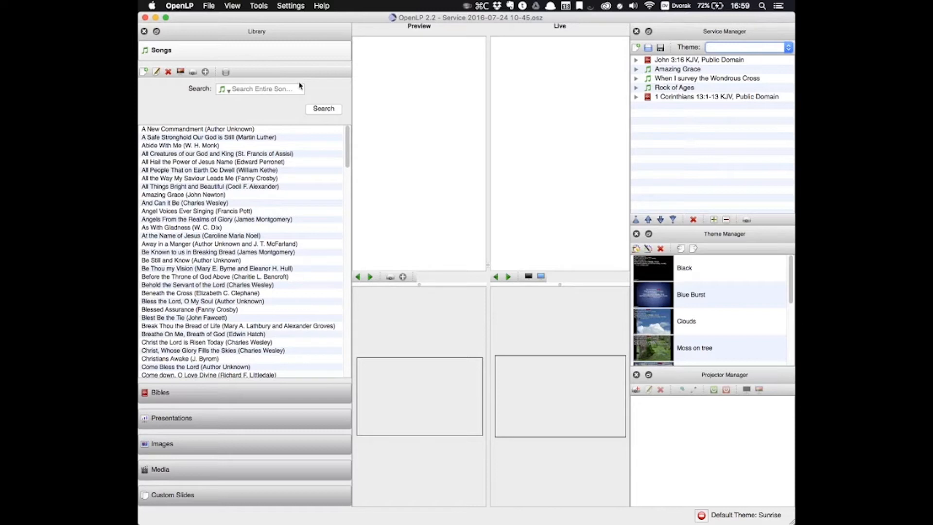
mouse_move(305, 103)
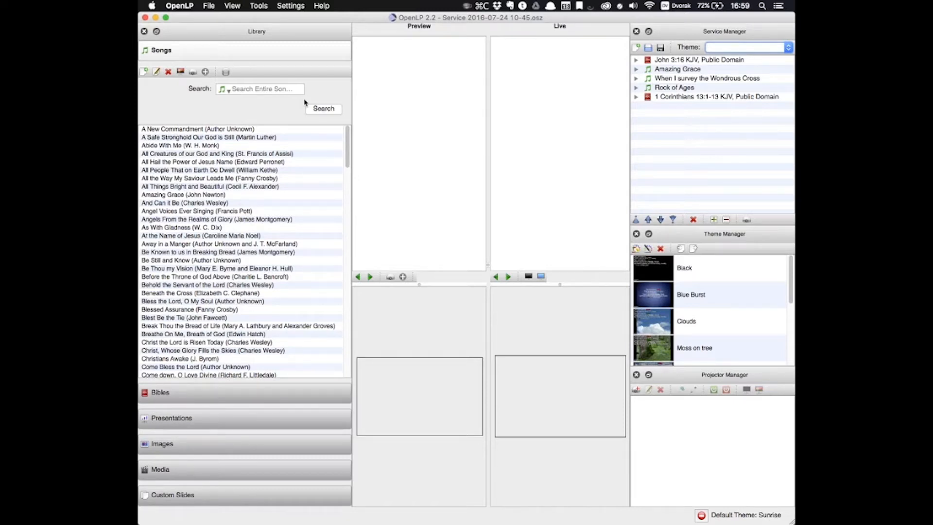
mouse_move(187, 399)
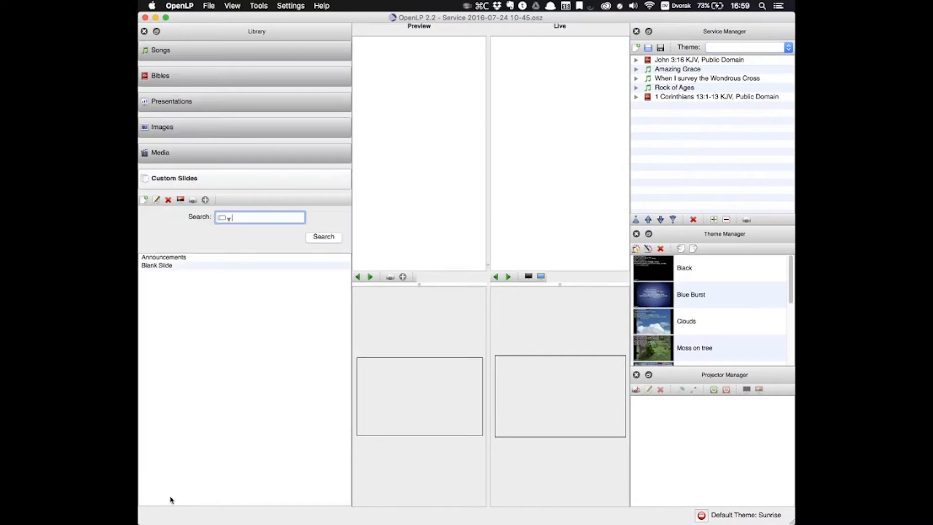
- Switch the Library to the Custom Slides section showing Announcements and Blank Slide
left_click(161, 50)
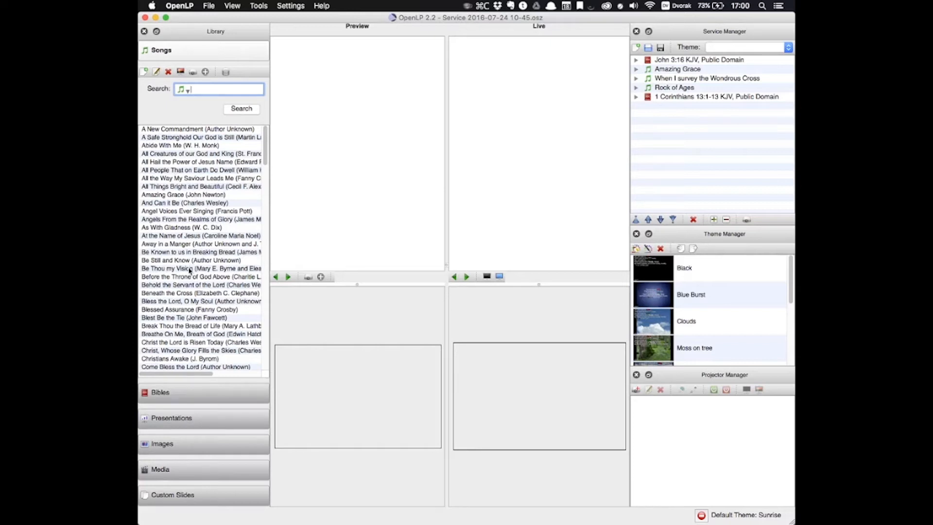
- Load 'Be Thou my Vision' into Preview and step to verses 2 and 3
double_click(201, 268)
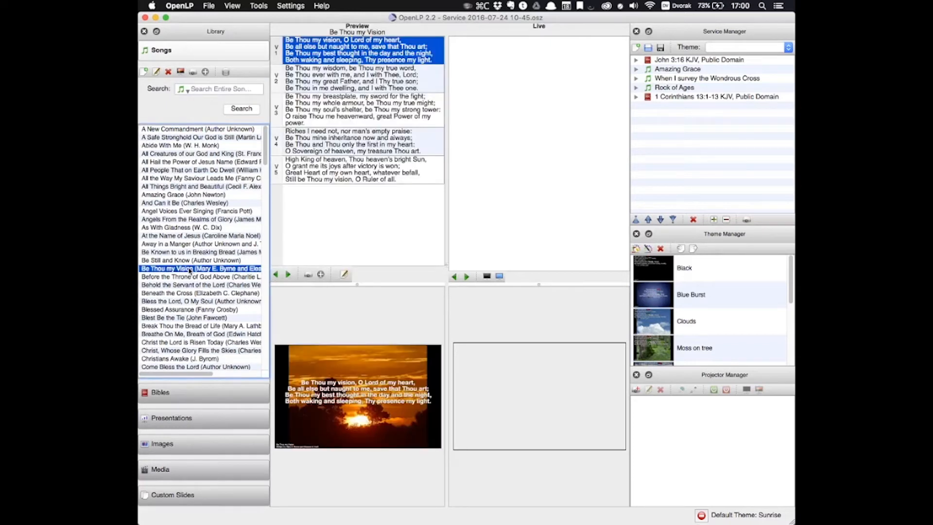
left_click(354, 77)
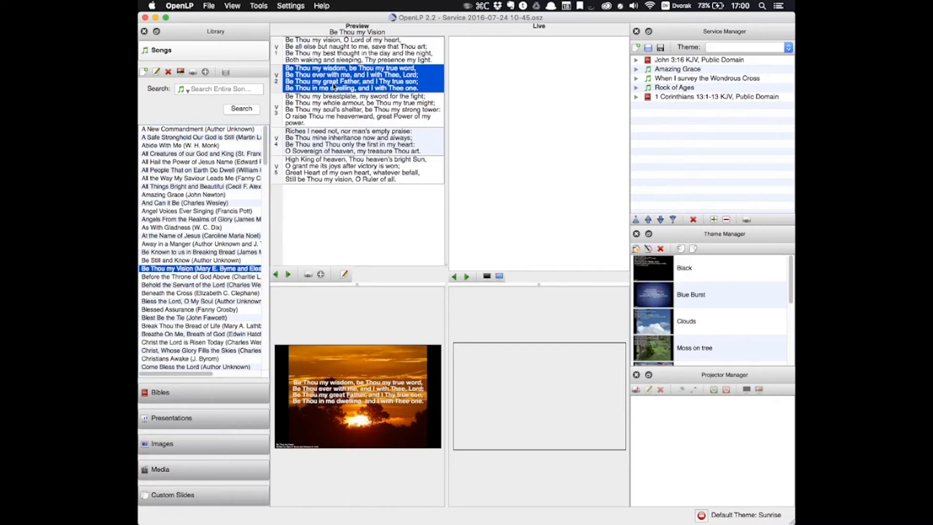
left_click(357, 109)
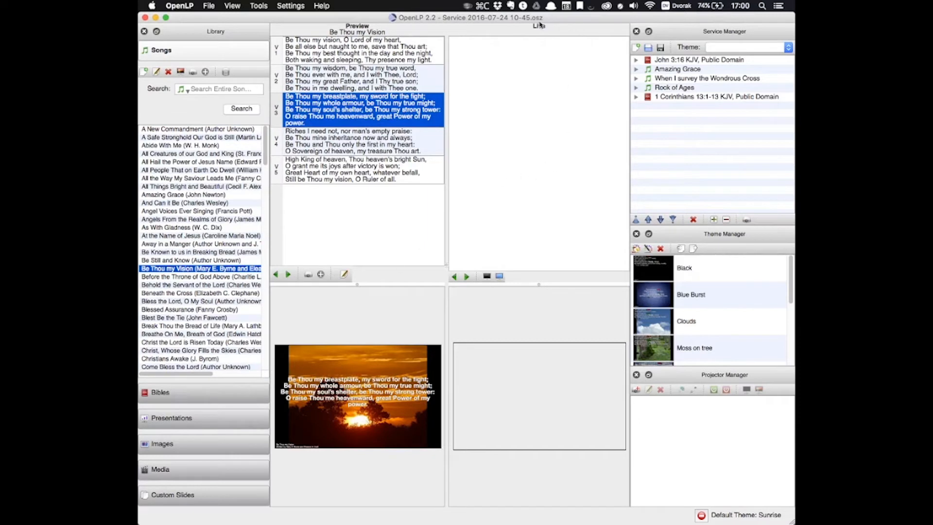
mouse_move(543, 105)
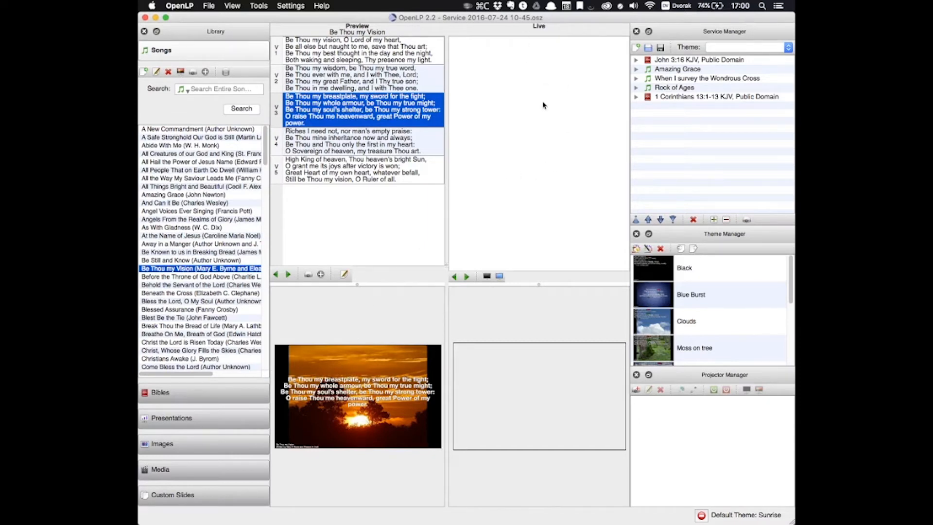
mouse_move(543, 125)
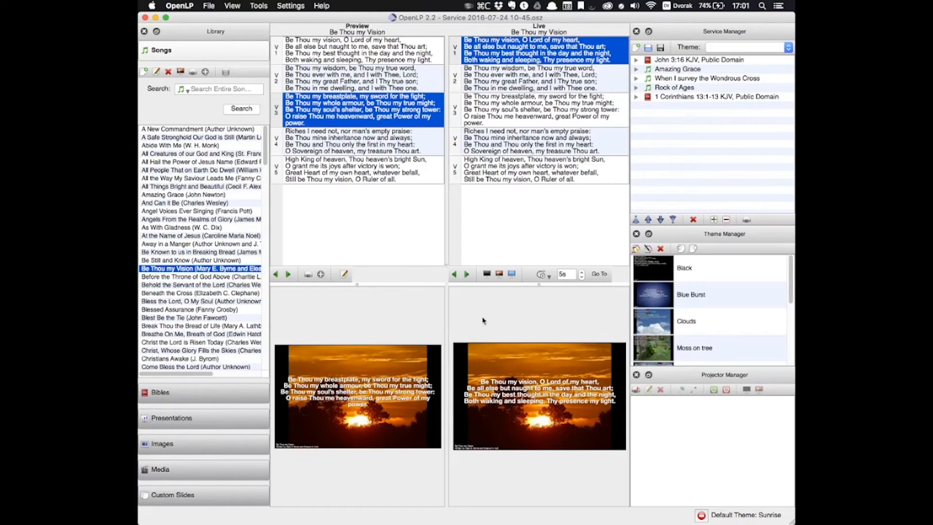
- Show verse 5 of 'Be Thou my Vision' live, then verse 4
left_click(533, 77)
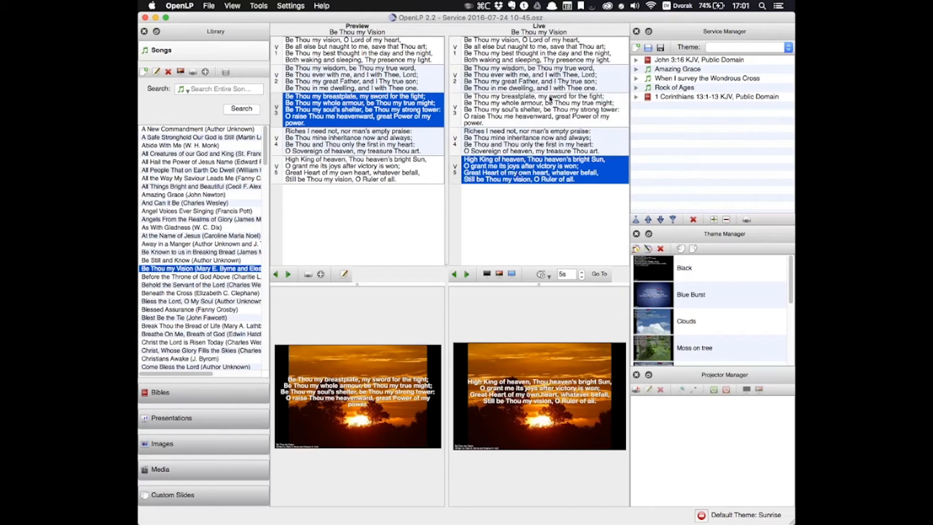
left_click(529, 77)
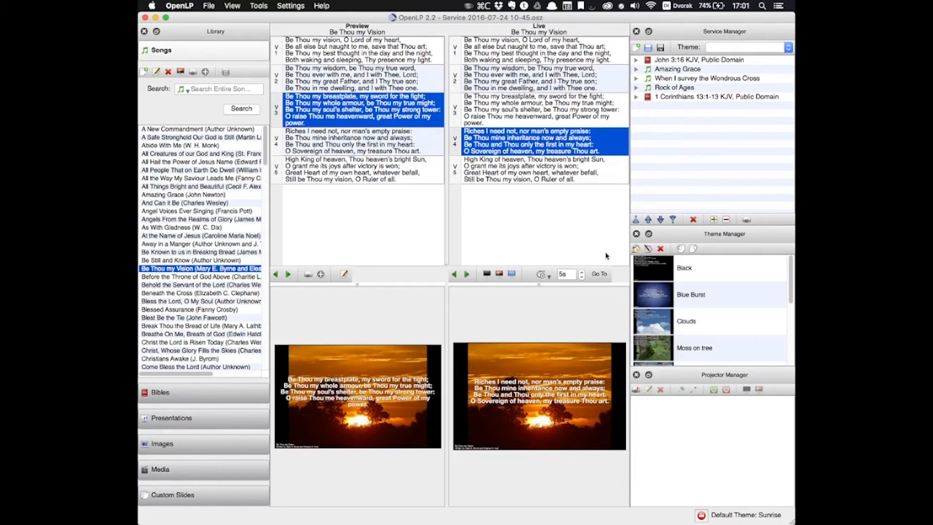
mouse_move(594, 241)
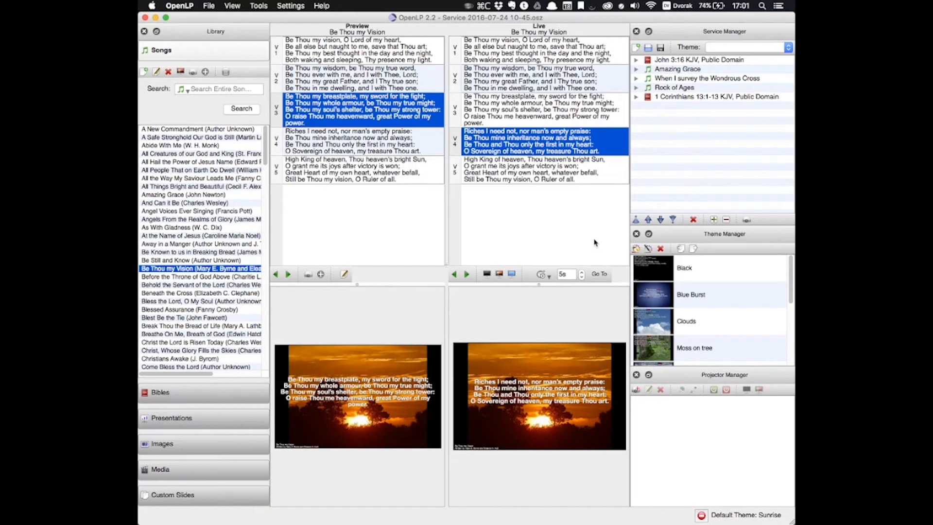
mouse_move(595, 242)
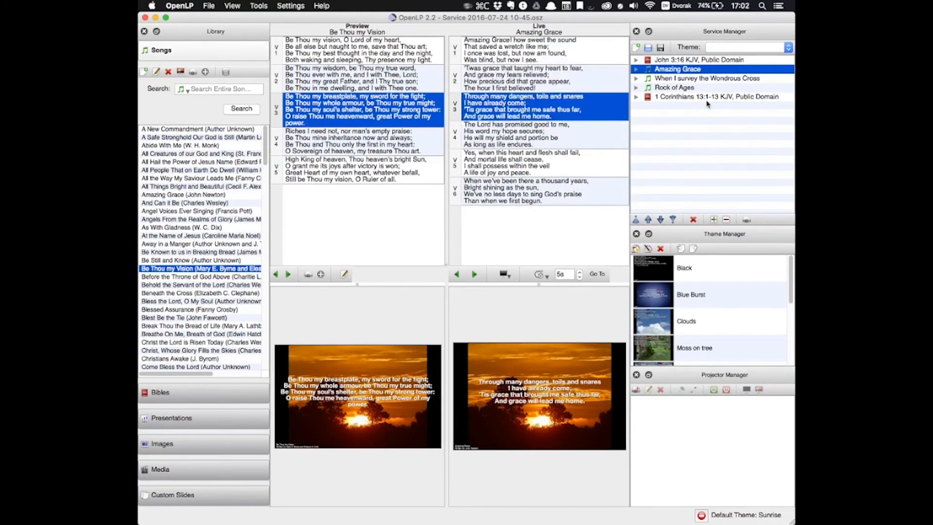
- Select the 1 Corinthians 13:1-13 KJV reading and move it to the end of the service
left_click(538, 190)
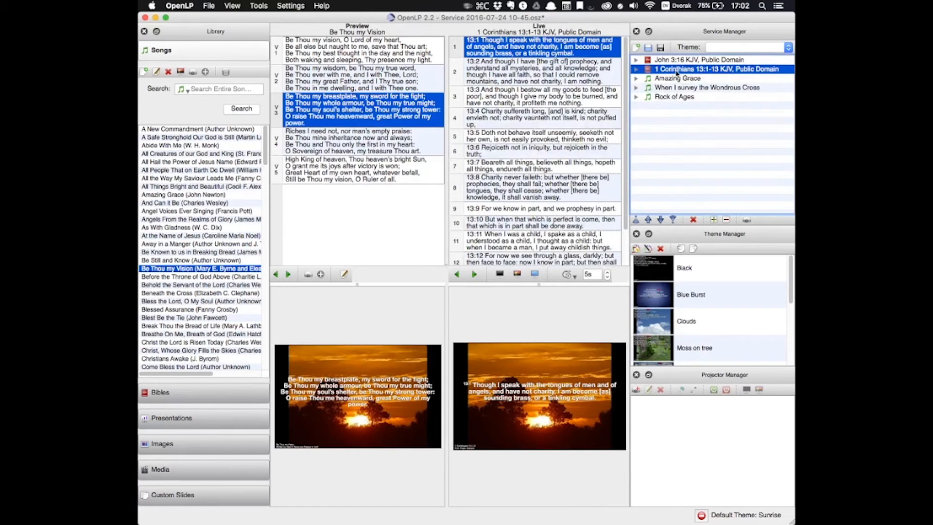
left_click(673, 96)
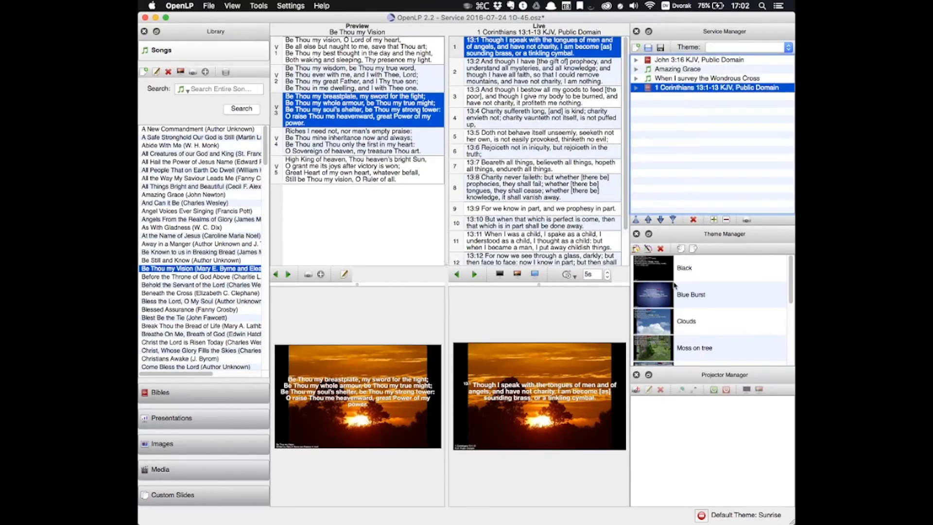
mouse_move(667, 310)
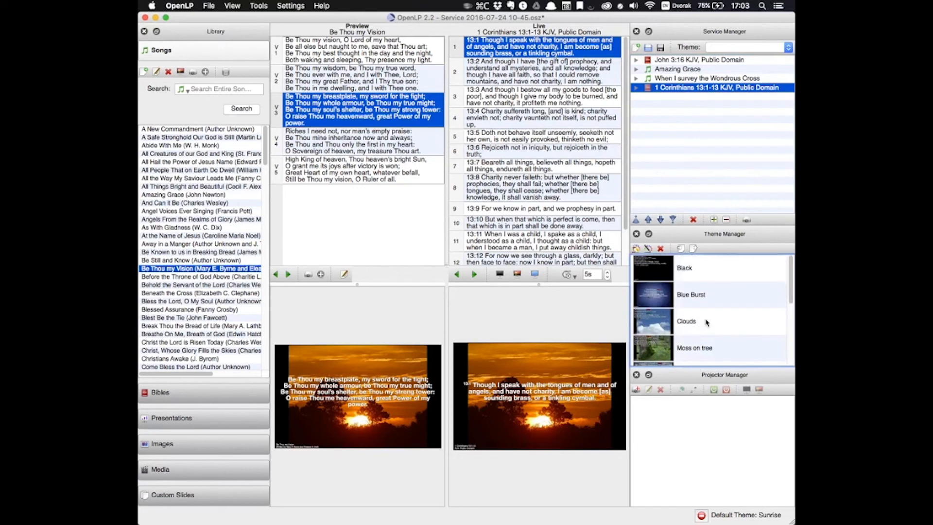
mouse_move(706, 323)
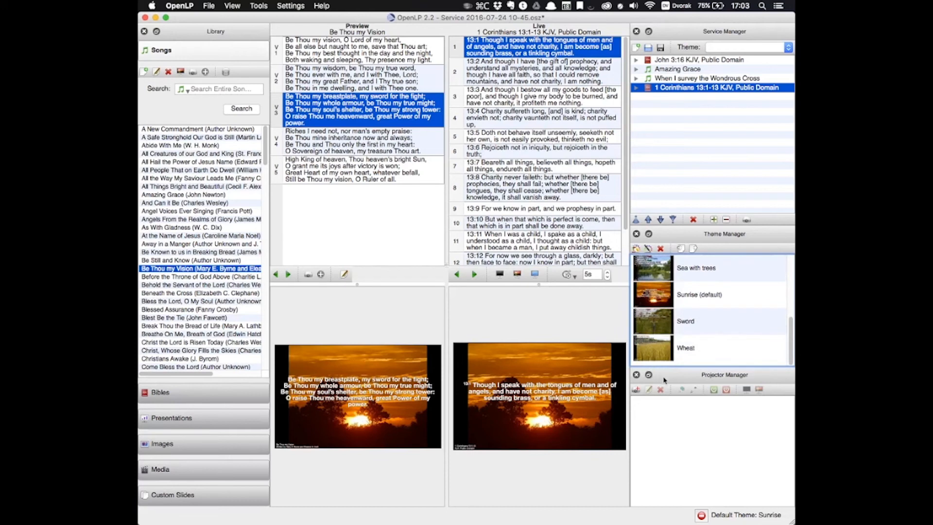
mouse_move(690, 434)
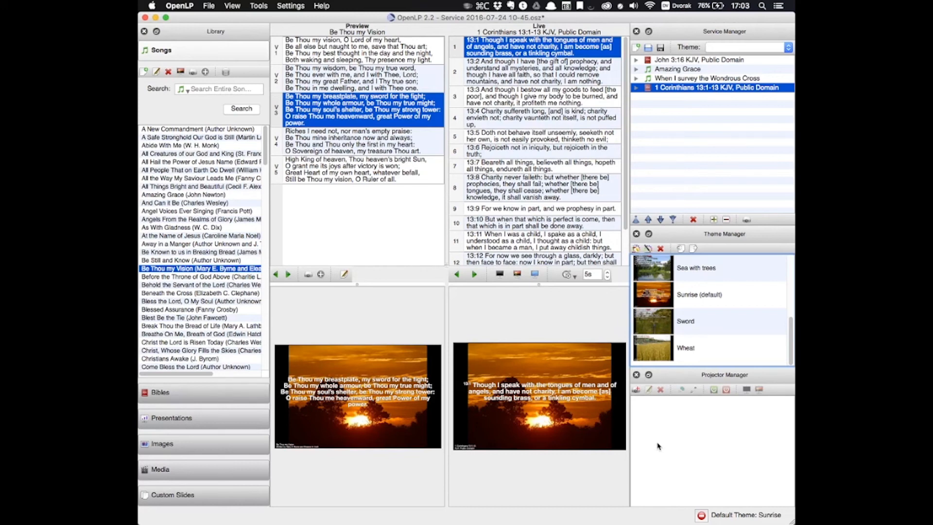
mouse_move(666, 446)
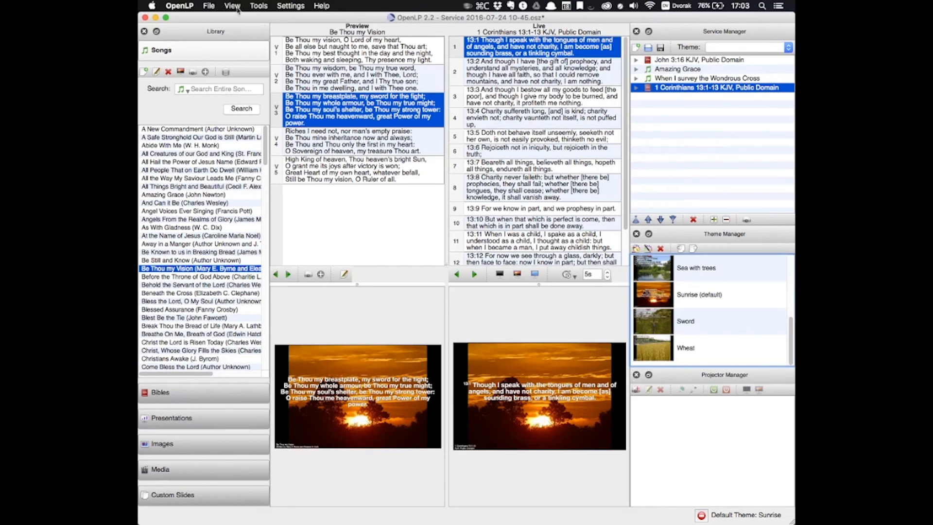
left_click(233, 5)
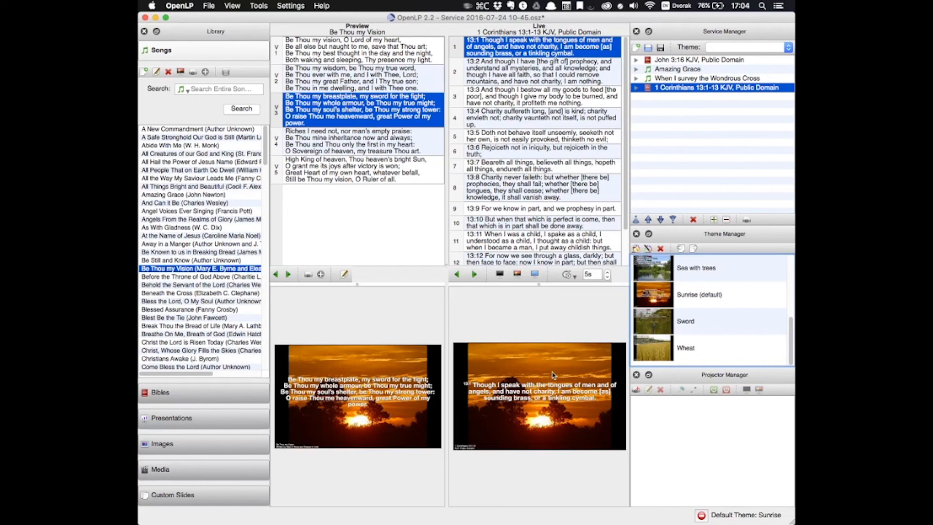
mouse_move(710, 384)
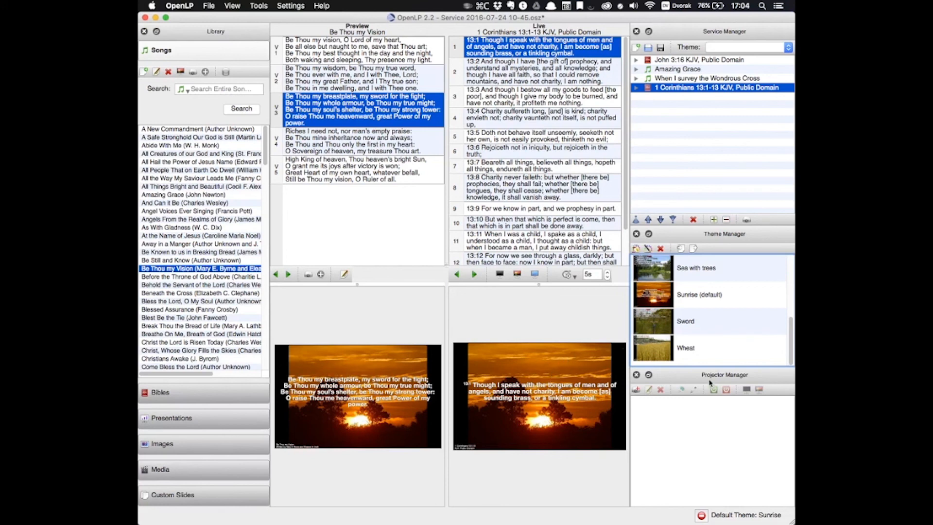